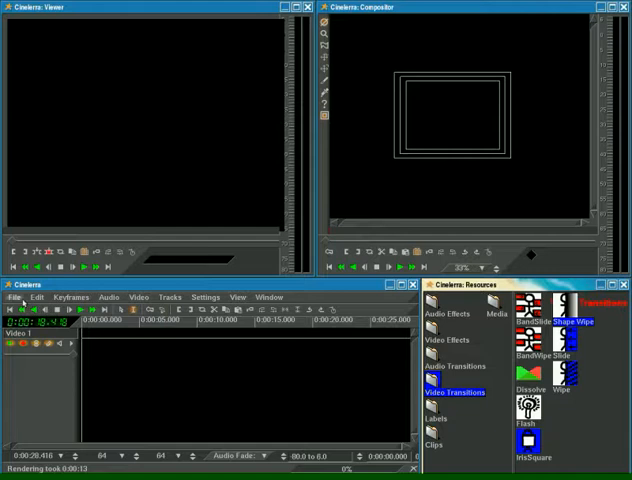
# - Create a new User Defined project with a larger canvas size and 16:9 aspect ratio
pyautogui.click(14, 296)
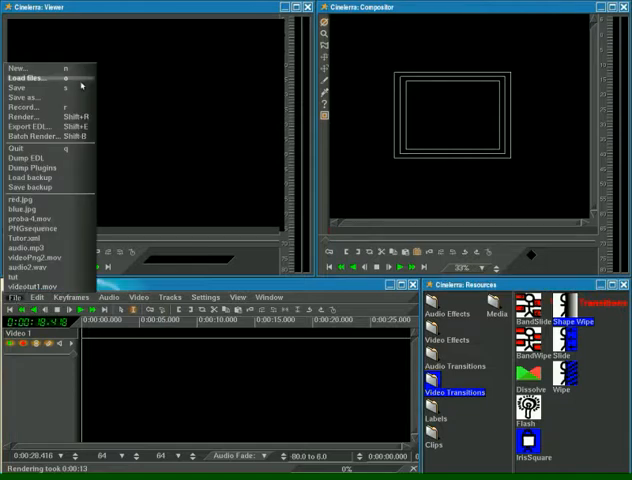
pyautogui.click(22, 68)
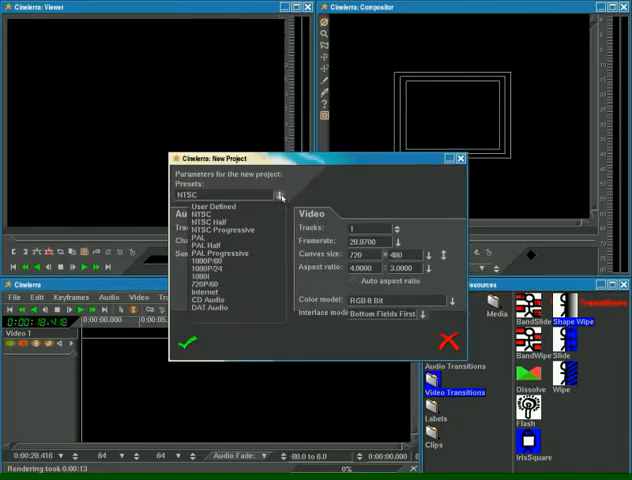
pyautogui.click(204, 206)
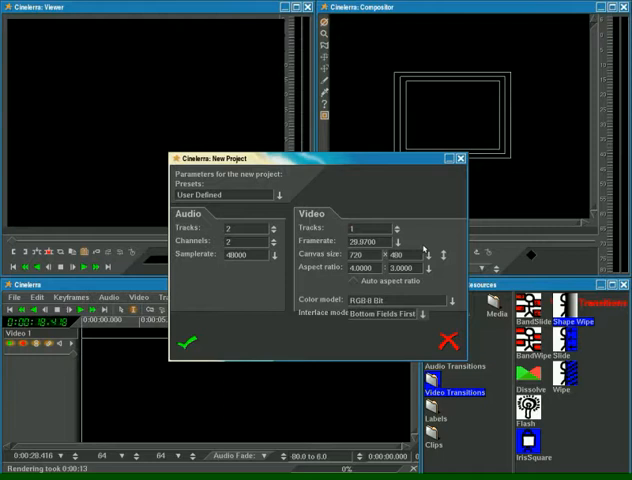
pyautogui.click(404, 242)
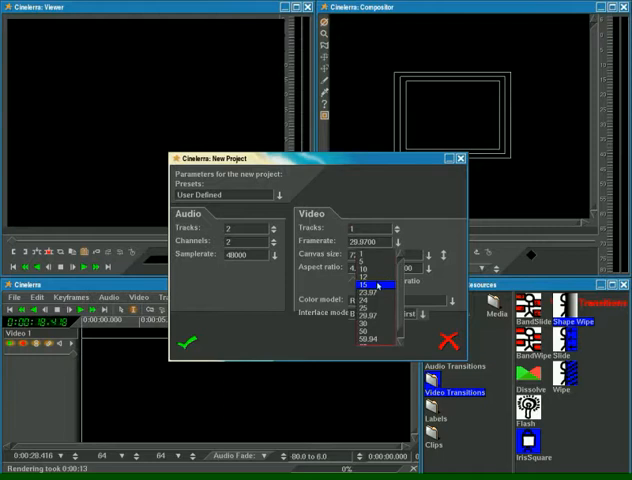
pyautogui.click(360, 290)
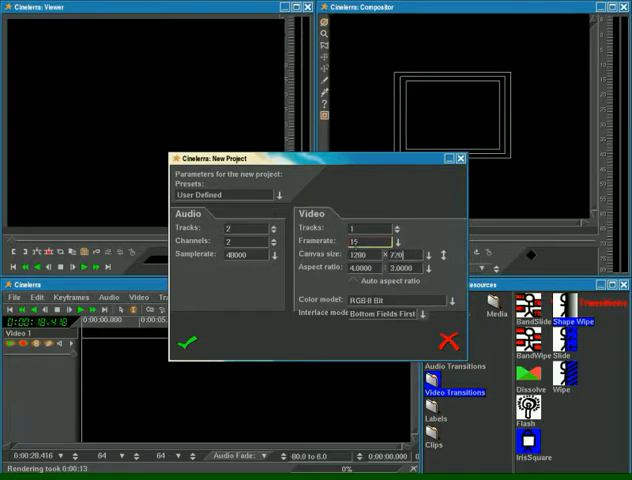
pyautogui.click(432, 268)
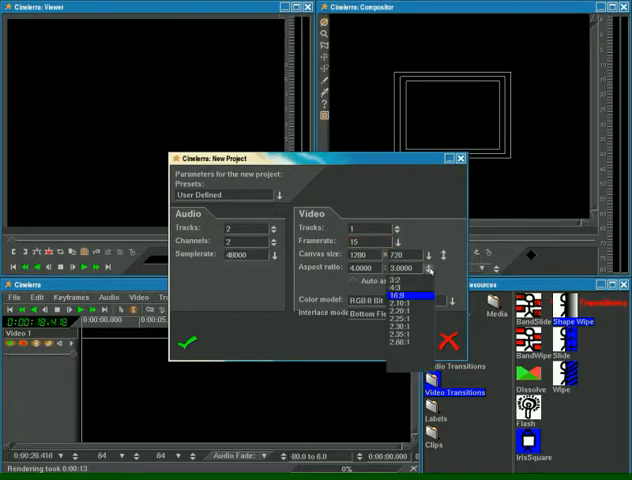
pyautogui.click(412, 296)
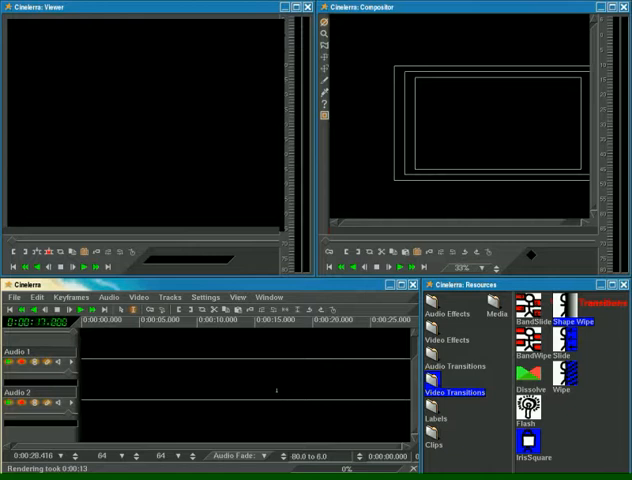
# - Load blue.jpg from the images folder onto the video track
pyautogui.click(12, 296)
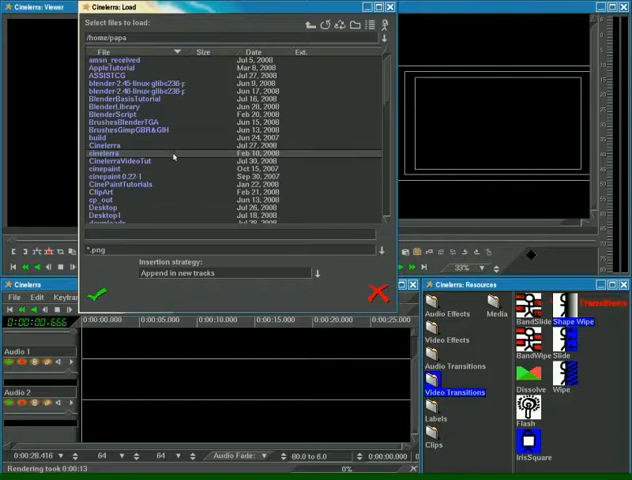
pyautogui.doubleClick(120, 160)
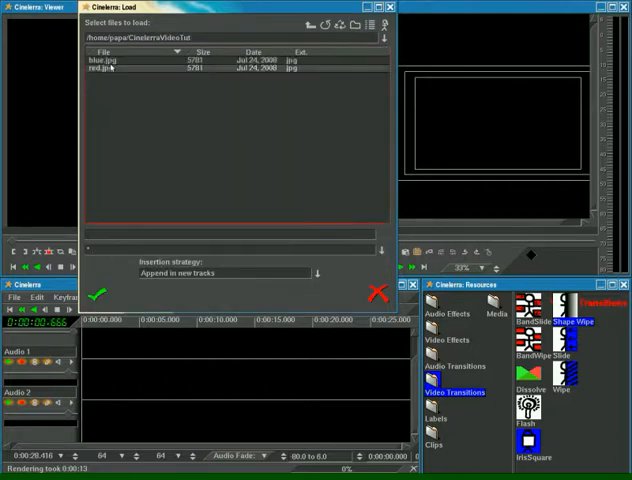
pyautogui.click(110, 60)
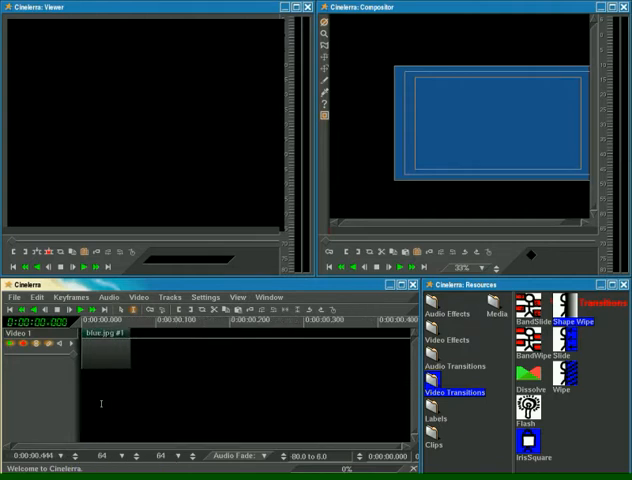
# - Load red.jpg as a new video track and show the Media folder in Resources
pyautogui.click(12, 296)
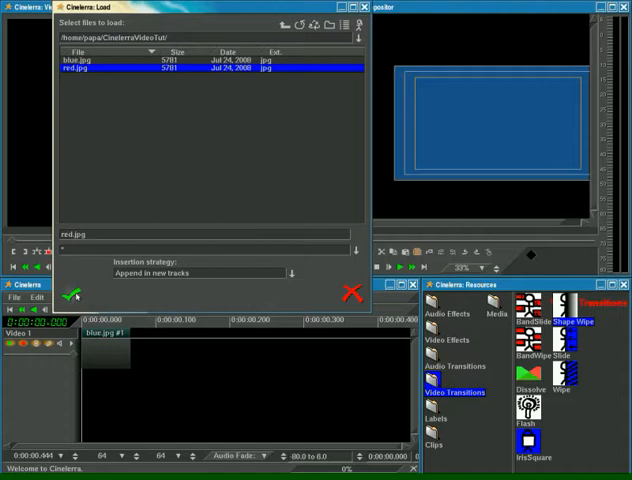
pyautogui.click(72, 294)
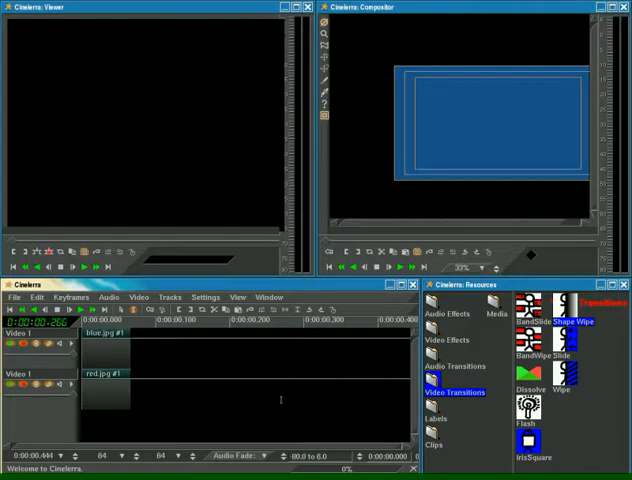
pyautogui.click(492, 316)
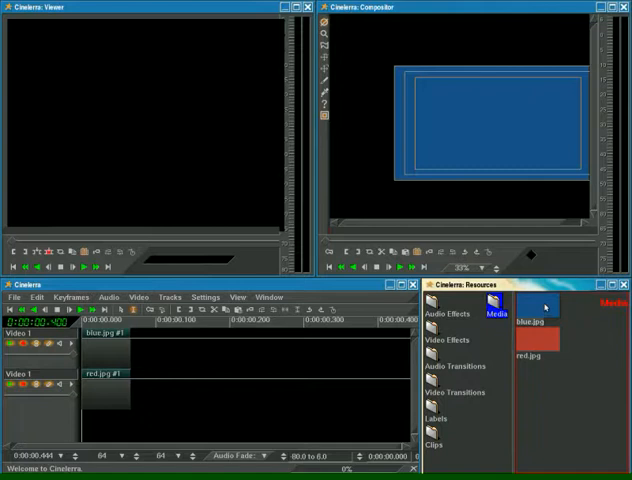
pyautogui.rightClick(544, 308)
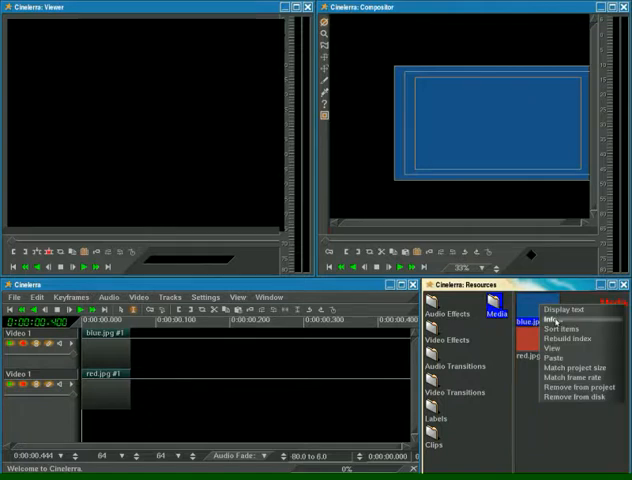
pyautogui.click(548, 320)
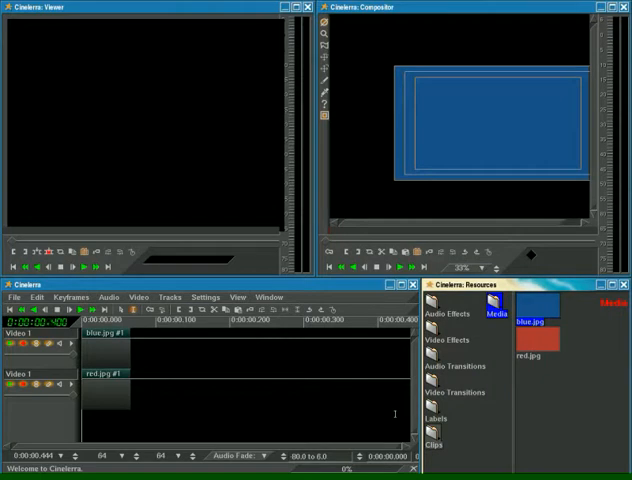
pyautogui.moveTo(118, 312)
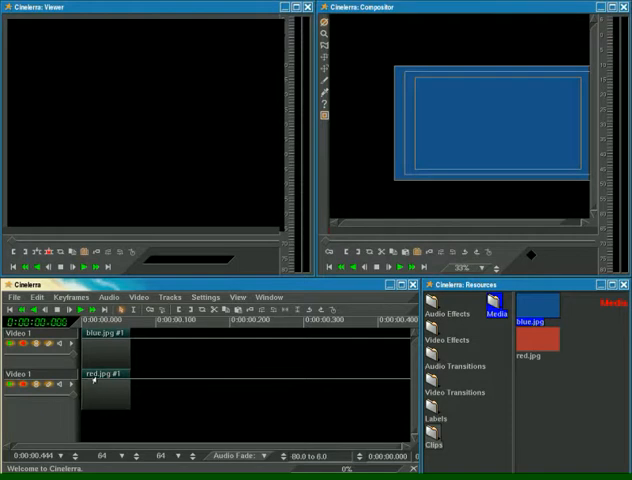
# - Drag red.jpg from Video 2 onto Video 1 right after blue.jpg
pyautogui.moveTo(104, 380); pyautogui.dragTo(150, 336)
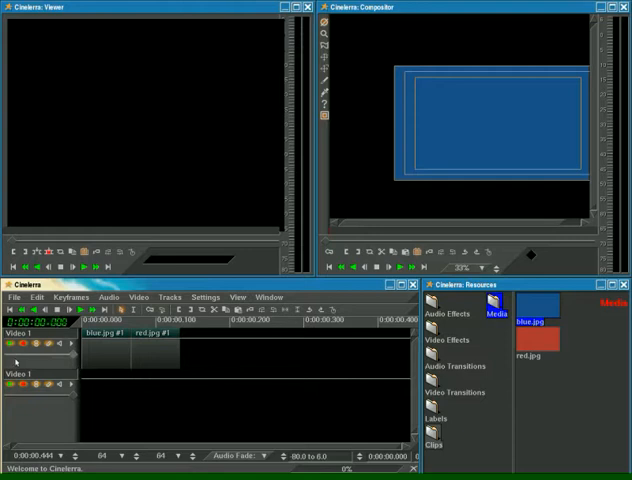
pyautogui.moveTo(16, 352)
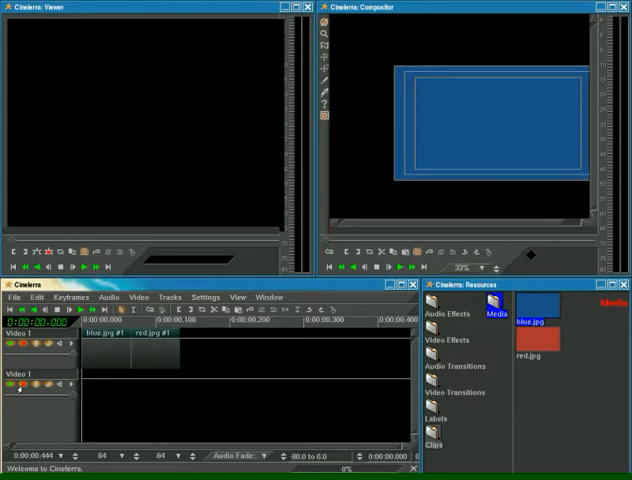
pyautogui.moveTo(10, 410)
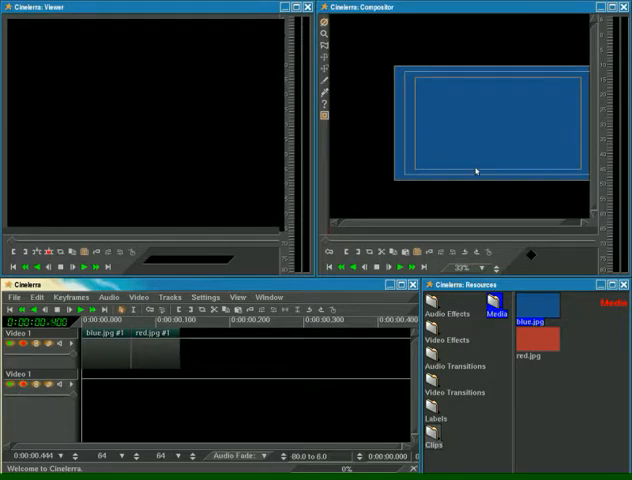
pyautogui.click(400, 266)
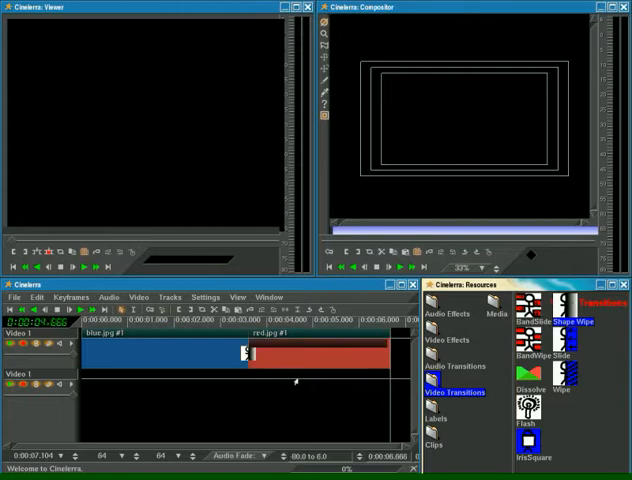
pyautogui.rightClick(240, 356)
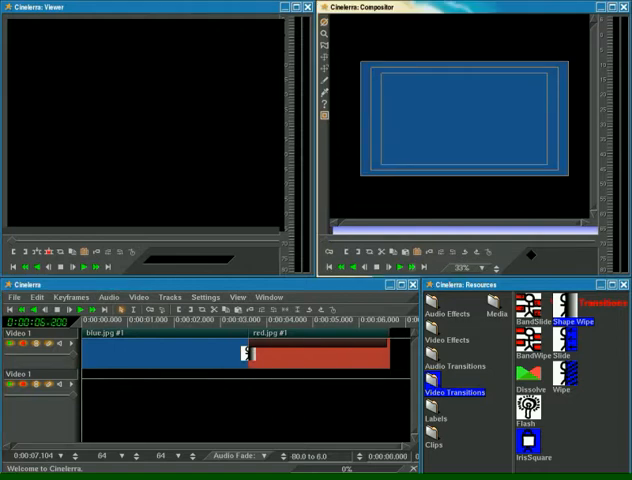
pyautogui.click(400, 266)
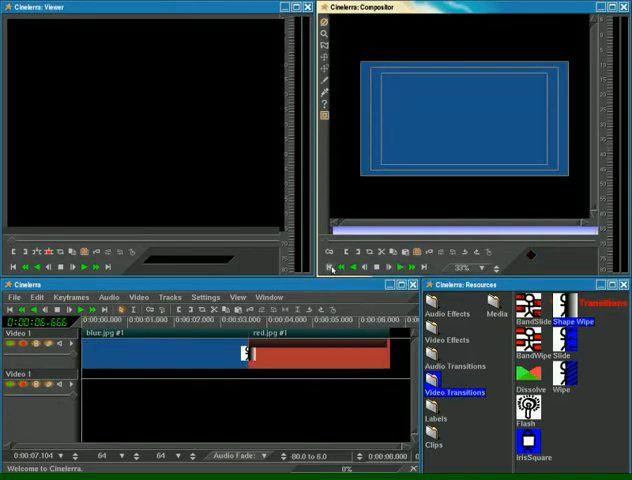
pyautogui.moveTo(332, 278)
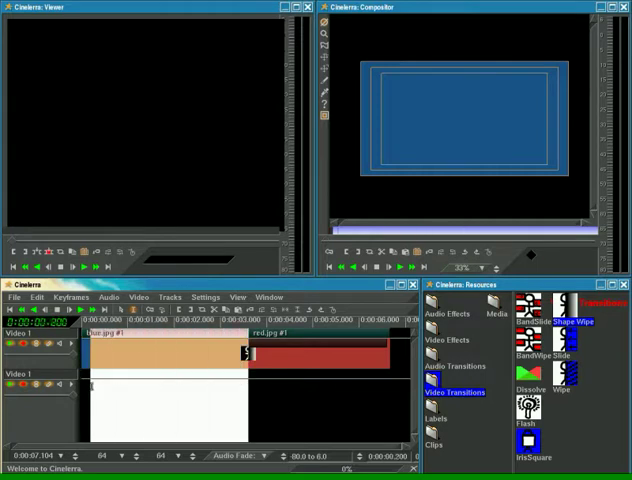
# - Copy the selected blue clip region and paste it after the red image
pyautogui.click(36, 296)
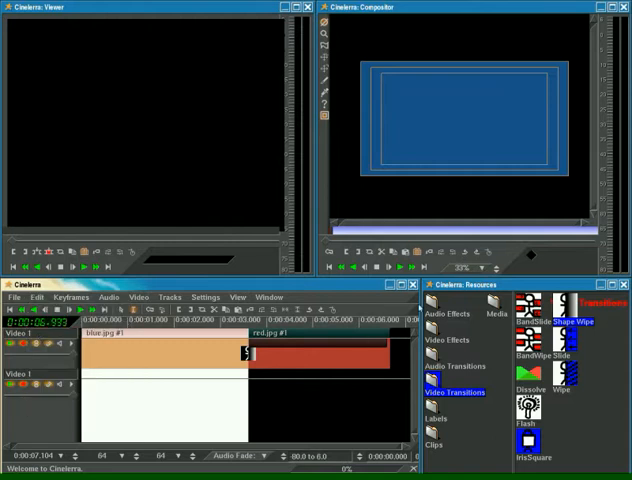
pyautogui.moveTo(420, 272)
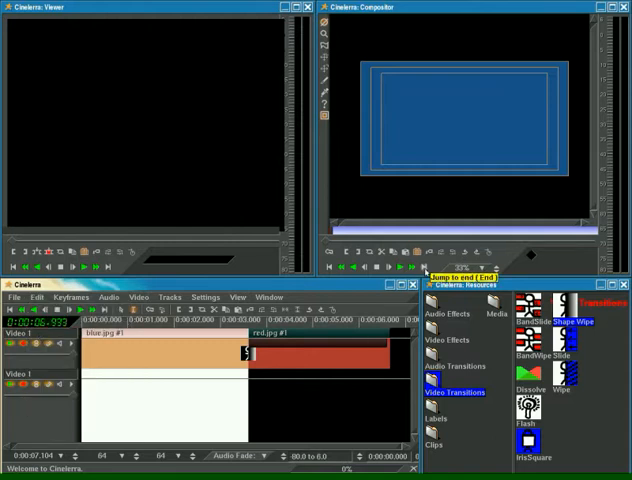
pyautogui.click(420, 266)
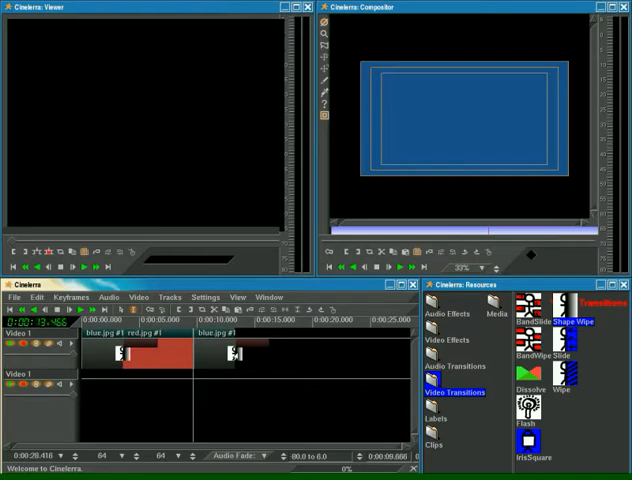
# - Show the Shape Wipe settings and browse the file list for a different wipe shape image
pyautogui.rightClick(236, 356)
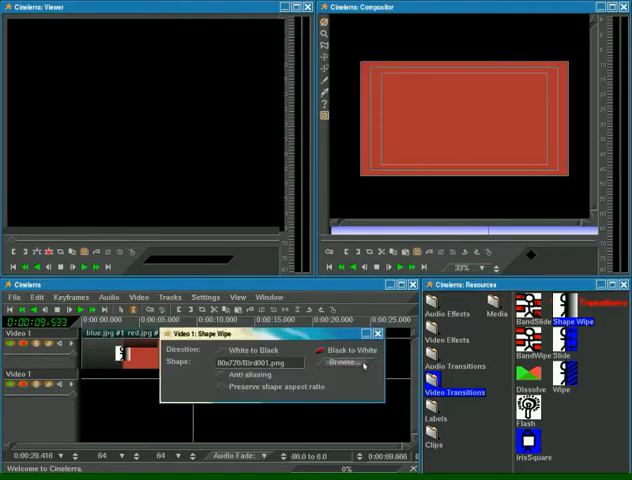
pyautogui.click(340, 364)
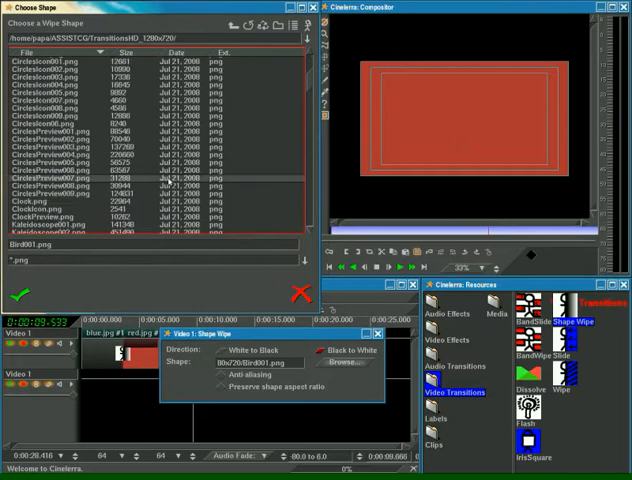
pyautogui.scroll(-3)
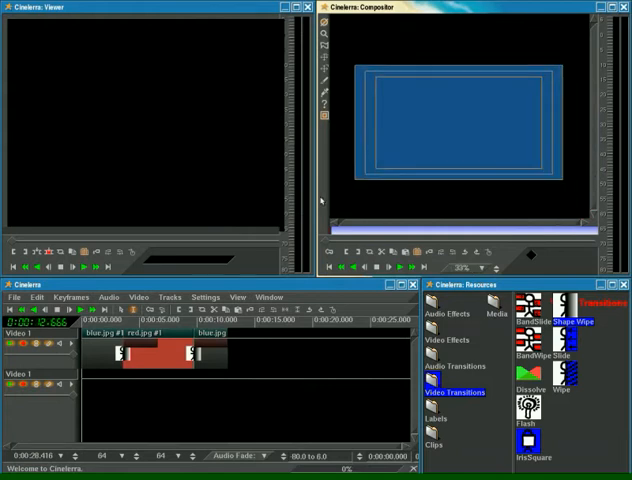
# - Set the render output to a file named tut in the VideoTut folder
pyautogui.click(14, 296)
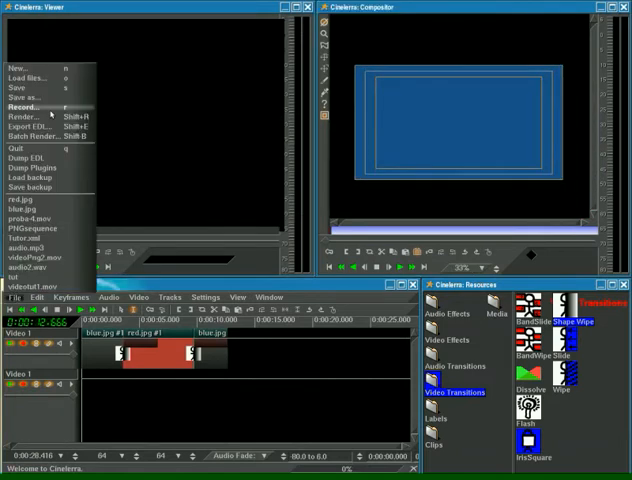
pyautogui.click(26, 116)
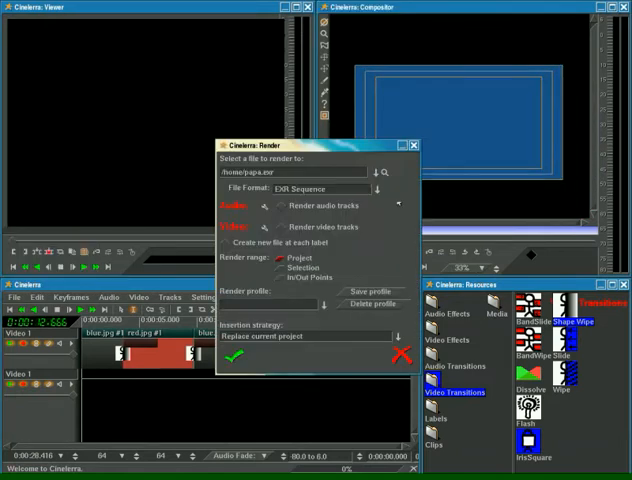
pyautogui.click(376, 172)
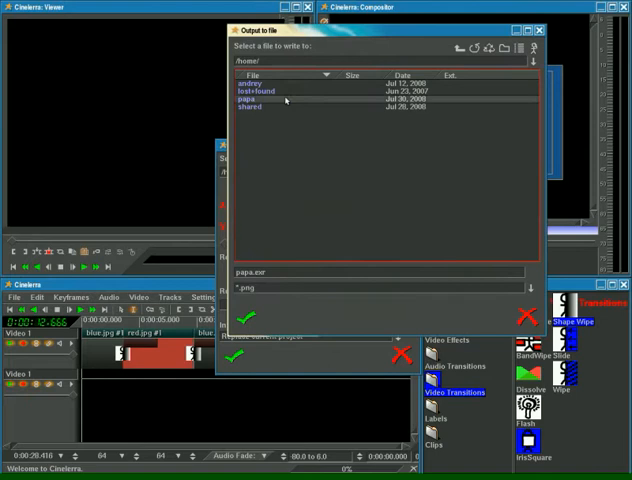
pyautogui.doubleClick(246, 100)
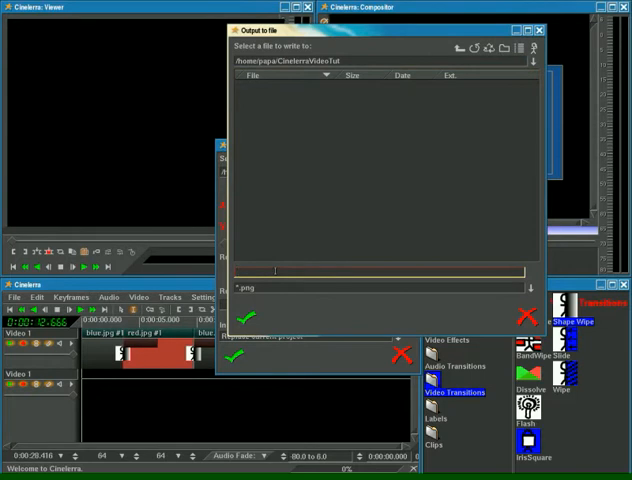
pyautogui.write('tut')
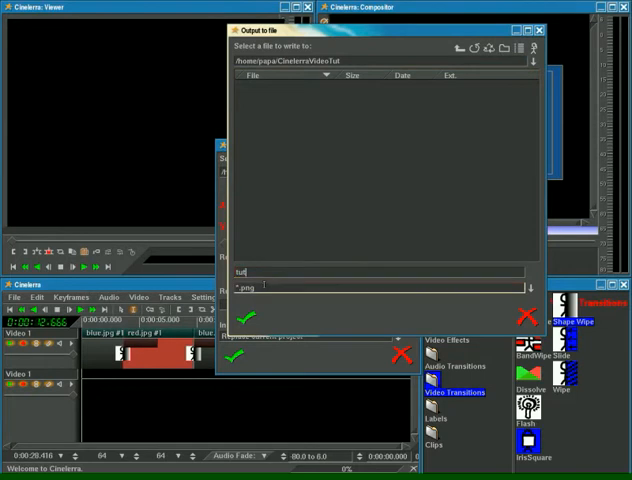
pyautogui.click(242, 316)
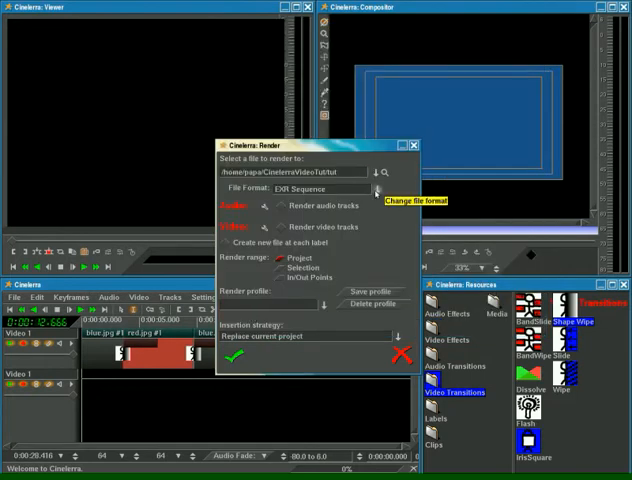
# - Choose Quicktime for Linux format with insertion strategy Insert nothing
pyautogui.click(378, 188)
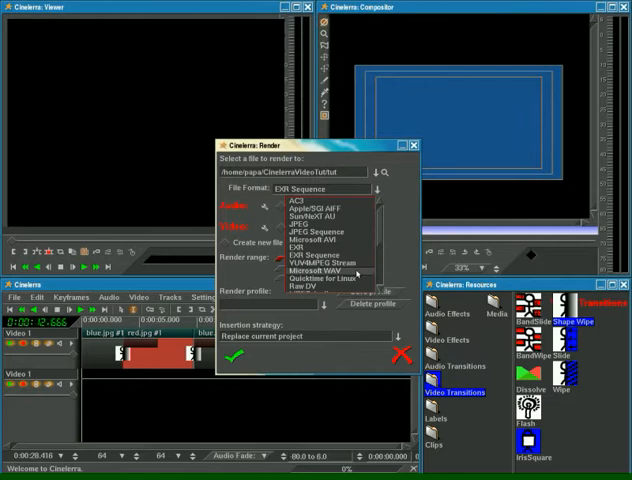
pyautogui.click(310, 276)
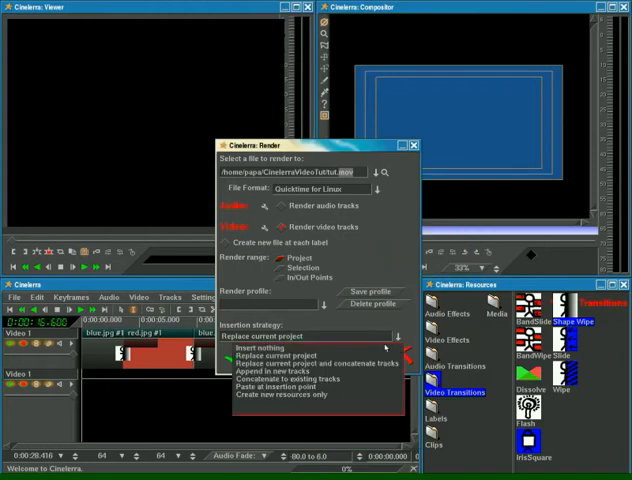
pyautogui.click(264, 350)
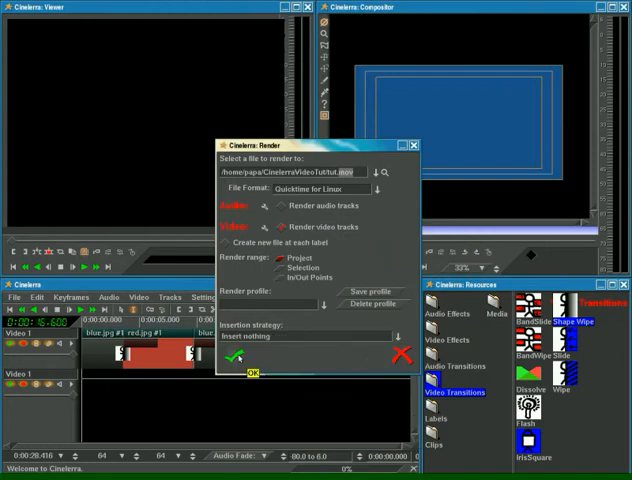